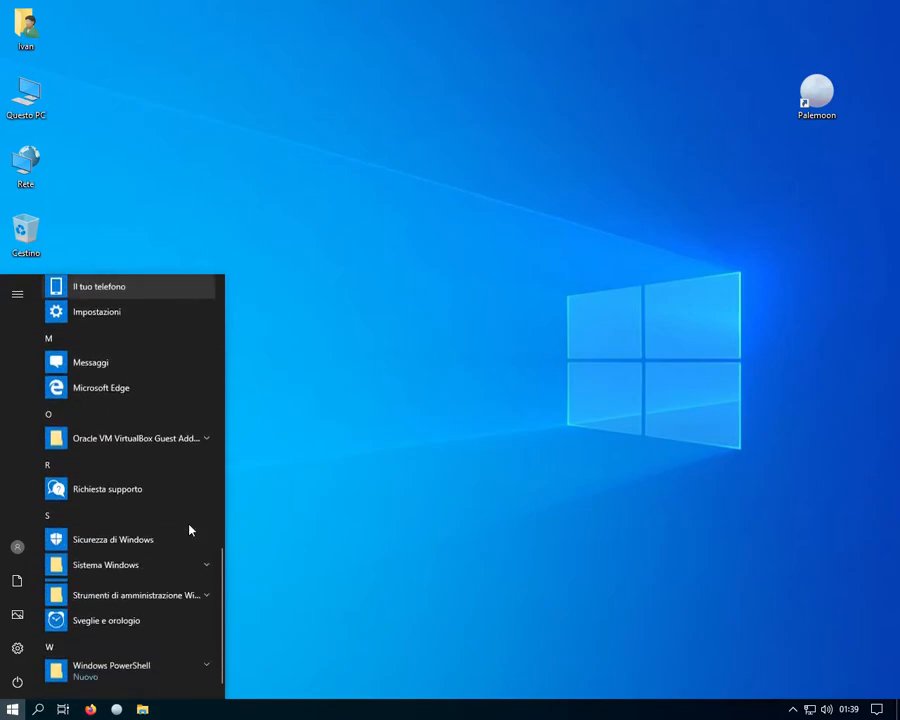
Step: Add a Command Prompt shortcut from Sistema Windows to the desktop, renamed 'CMD Prompt'
{"action": "left_click", "coordinate": [104, 565]}
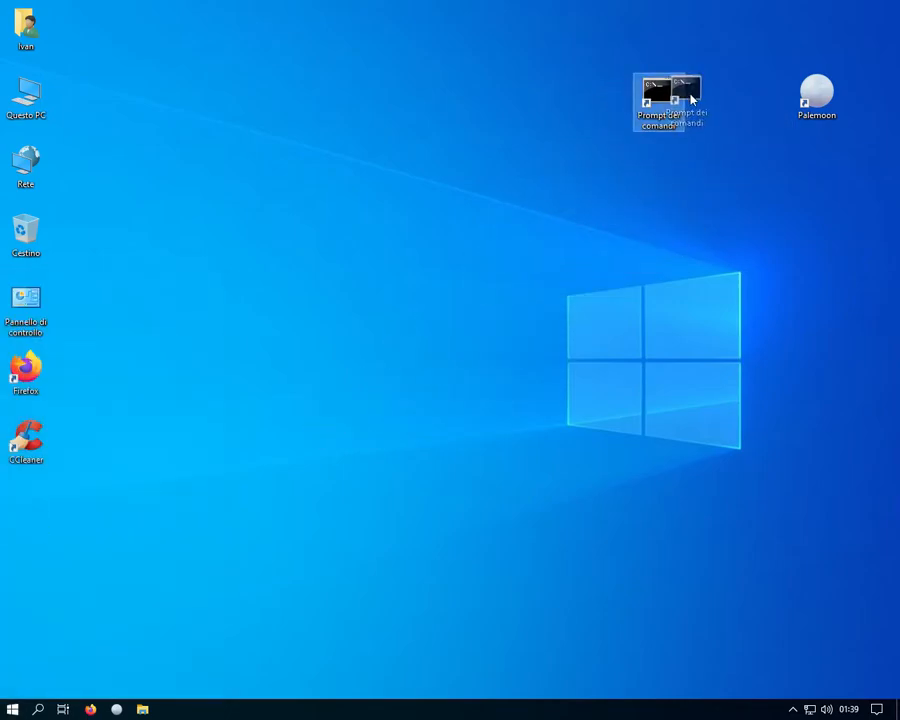
{"action": "right_click", "coordinate": [683, 95]}
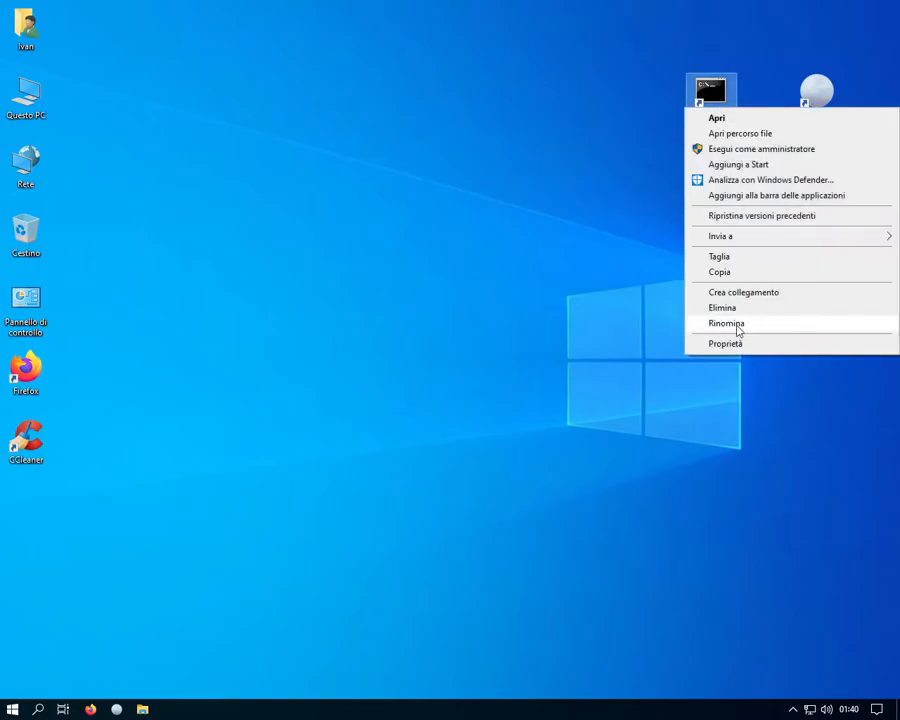
{"action": "left_click", "coordinate": [735, 323]}
{"action": "type", "text": "CMD Prompt"}
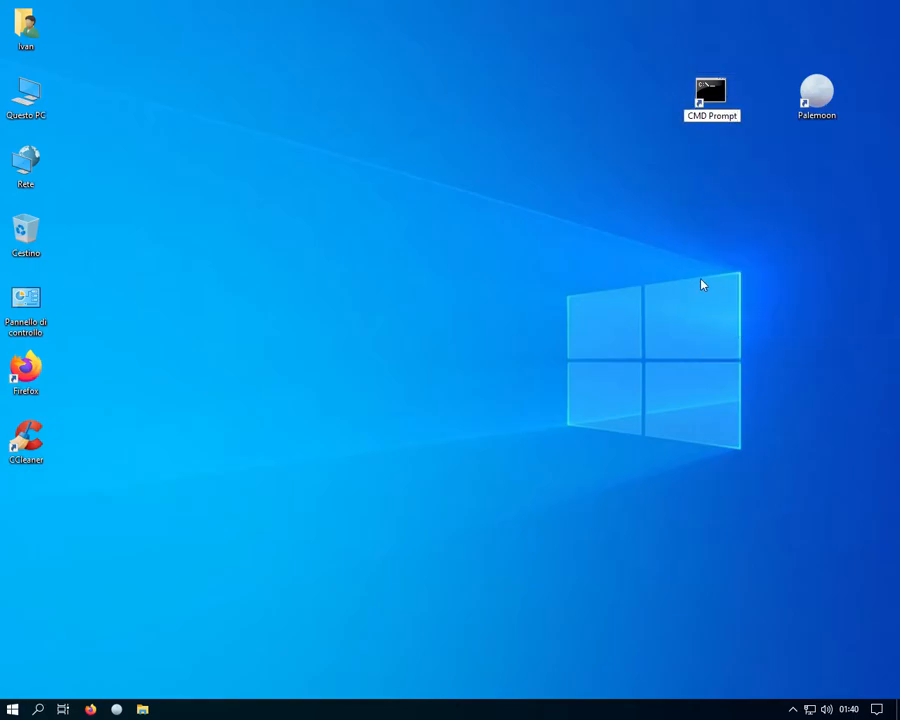
{"action": "left_click", "coordinate": [712, 93]}
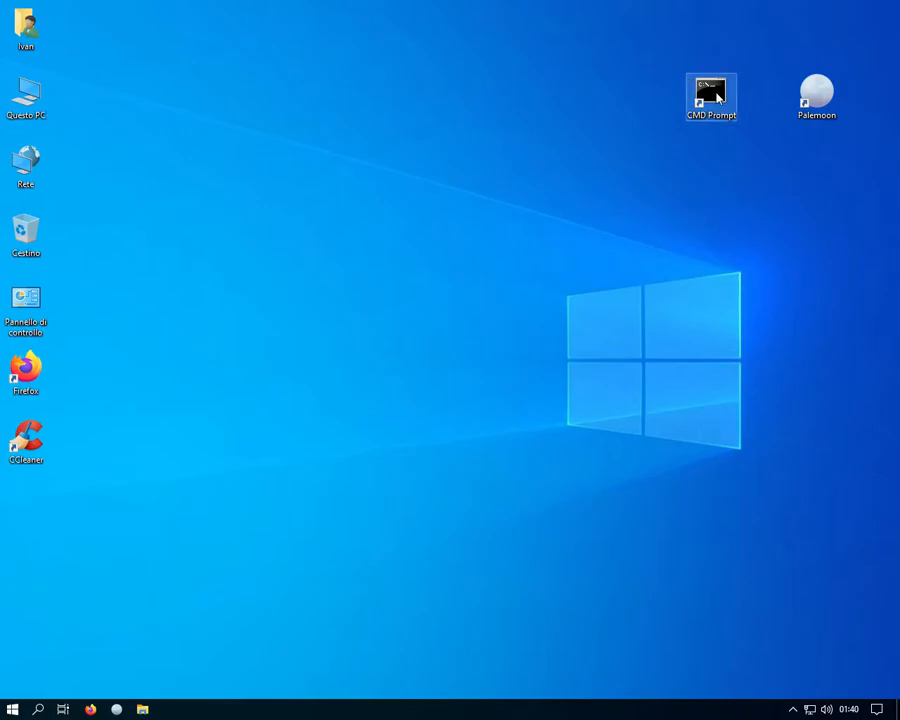
{"action": "double_click", "coordinate": [711, 95]}
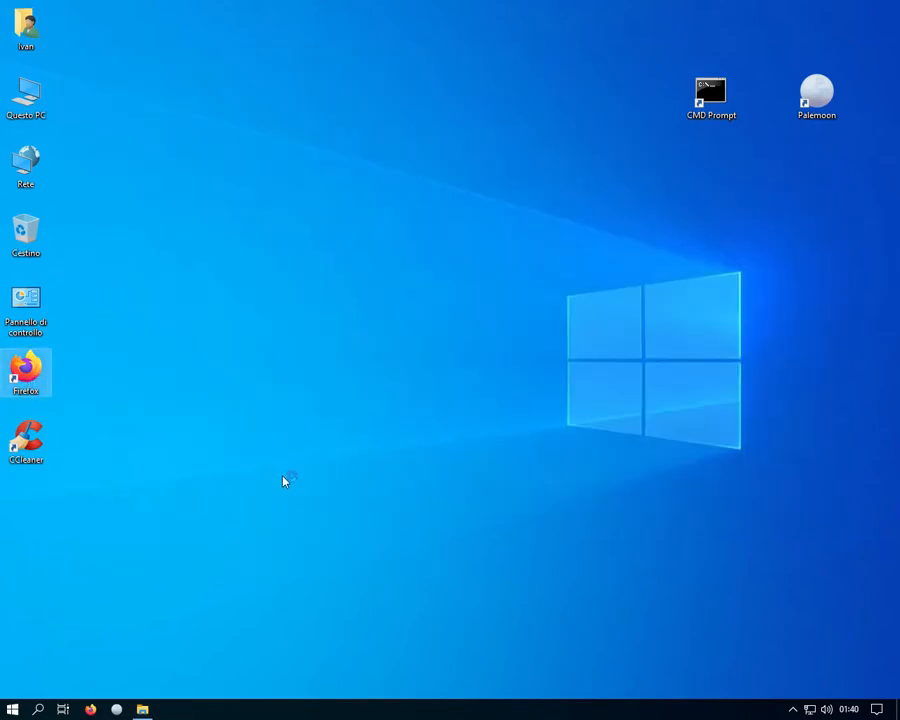
Step: Launch Firefox and search Google for 'platform tools' to reach Android SDK Platform-Tools
{"action": "double_click", "coordinate": [25, 369]}
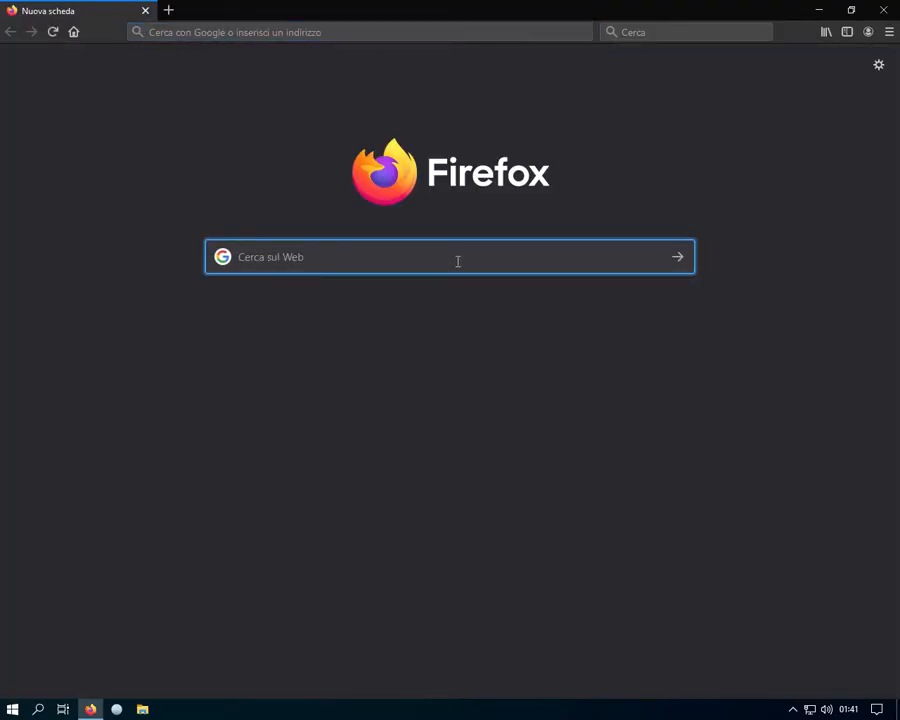
{"action": "type", "text": "platform tool"}
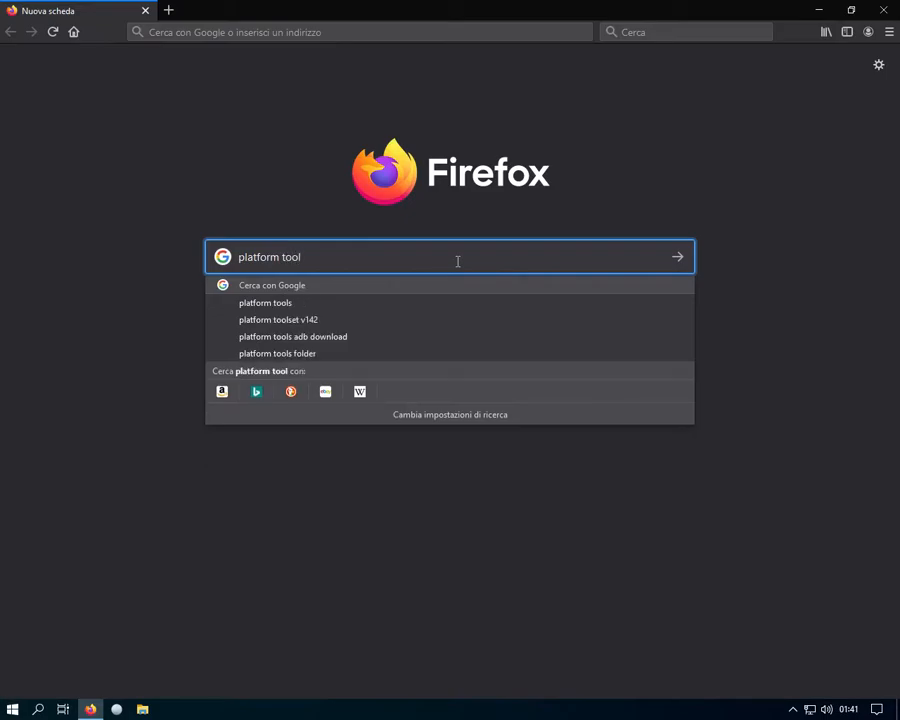
{"action": "left_click", "coordinate": [264, 302]}
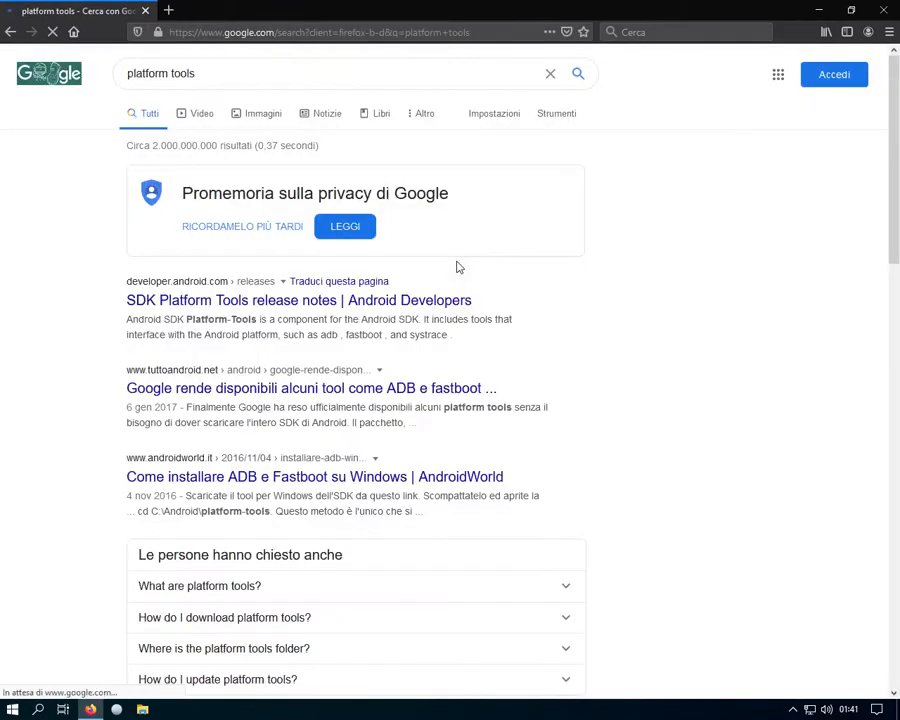
{"action": "mouse_move", "coordinate": [262, 301]}
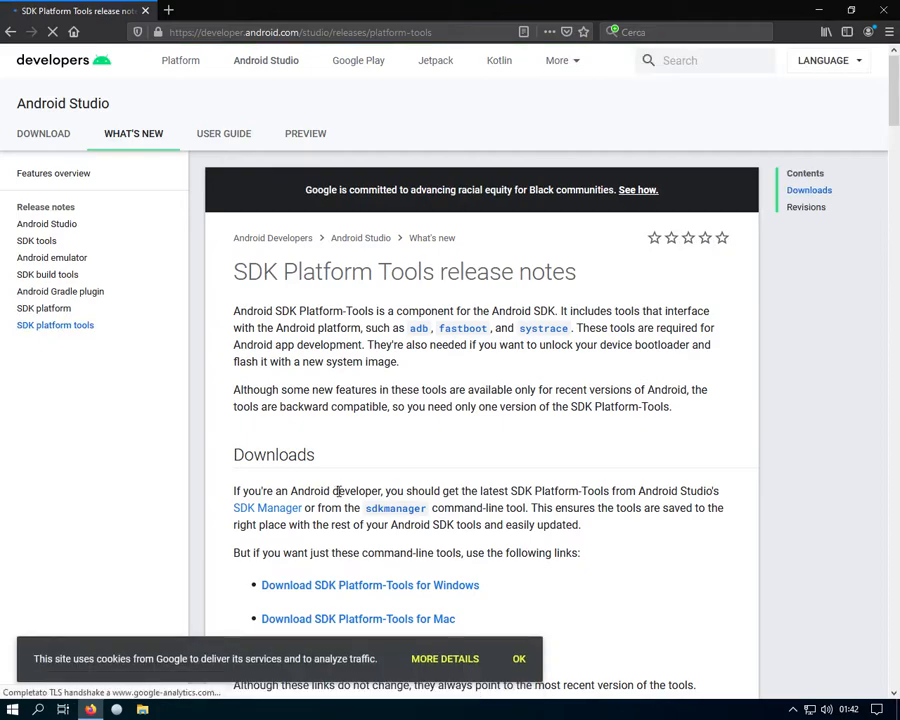
Step: Accept the SDK Platform-Tools terms and save platform-tools_r30.0.4-windows zip to Downloads
{"action": "left_click", "coordinate": [519, 658]}
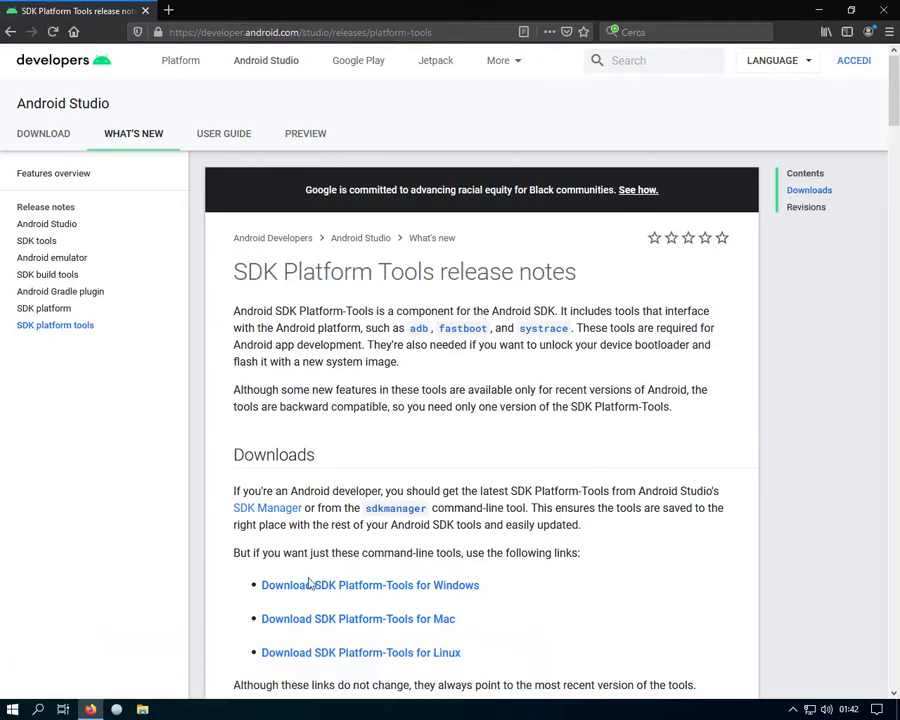
{"action": "left_click", "coordinate": [372, 585]}
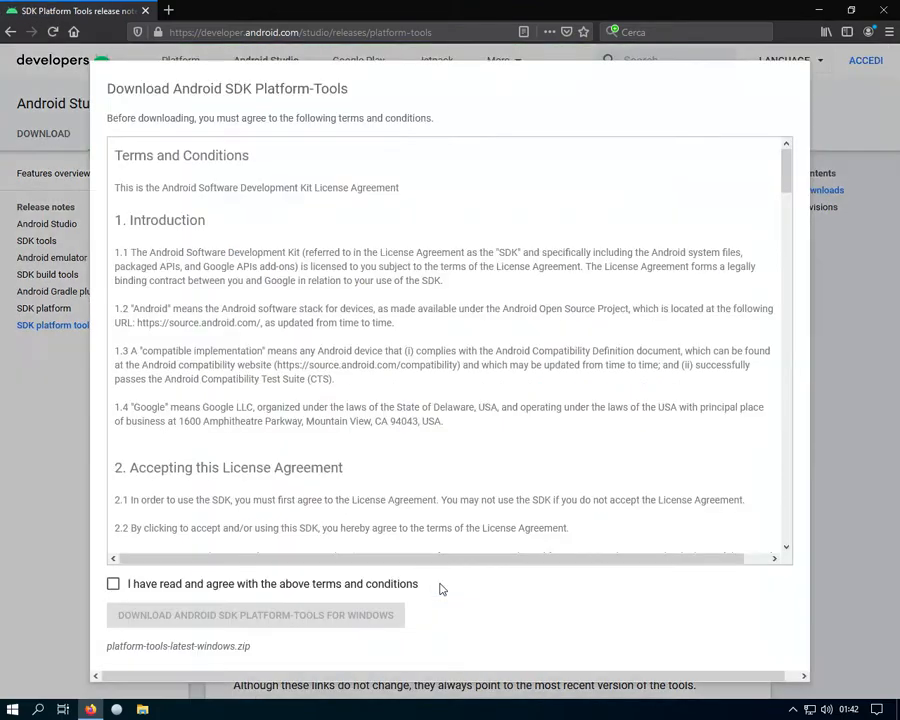
{"action": "left_click", "coordinate": [112, 584]}
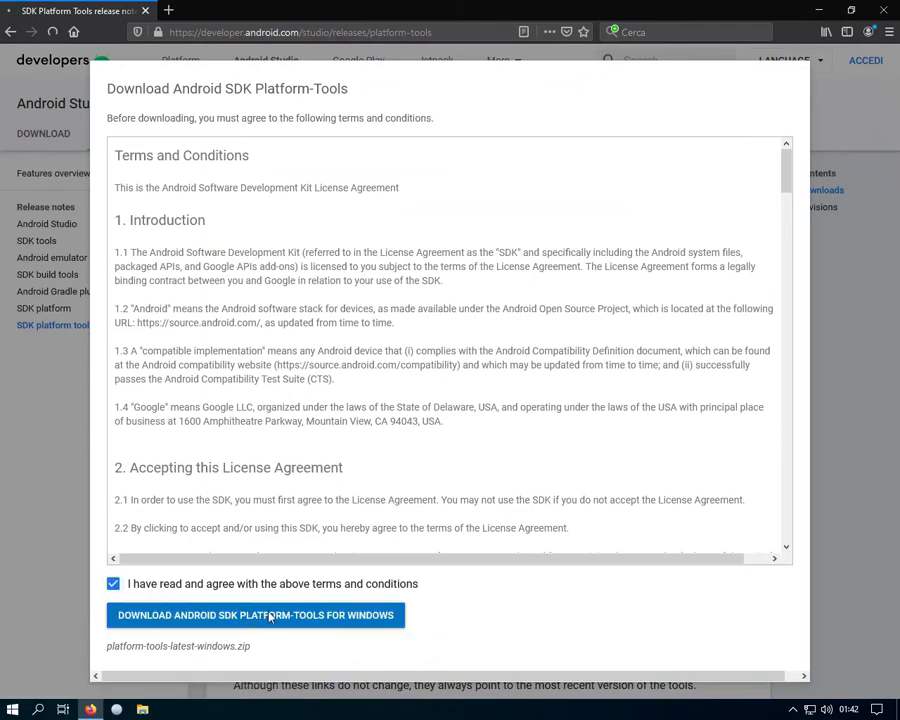
{"action": "left_click", "coordinate": [252, 615]}
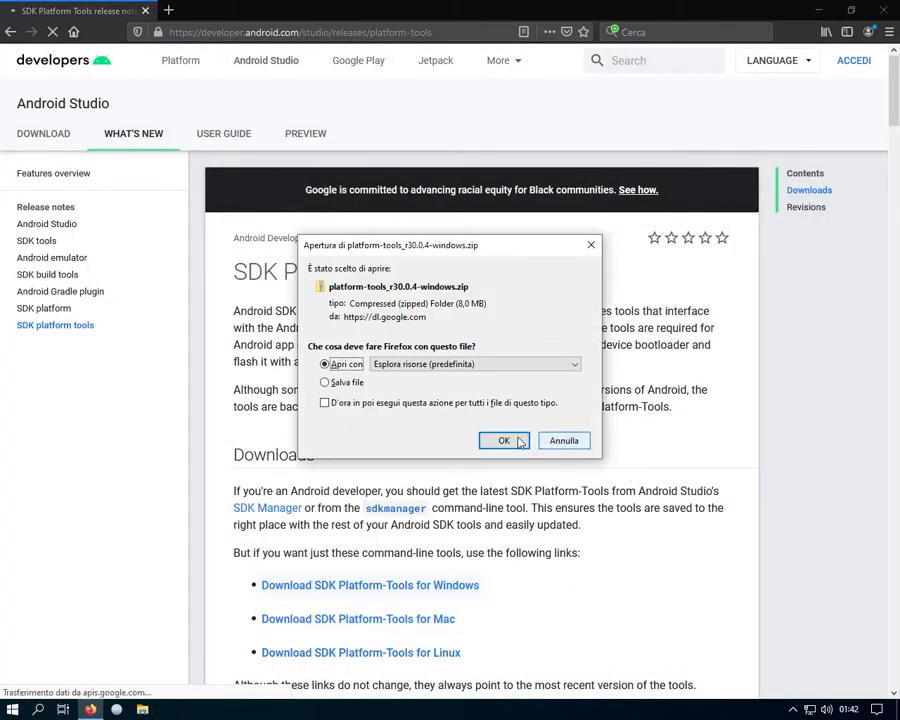
{"action": "left_click", "coordinate": [325, 382]}
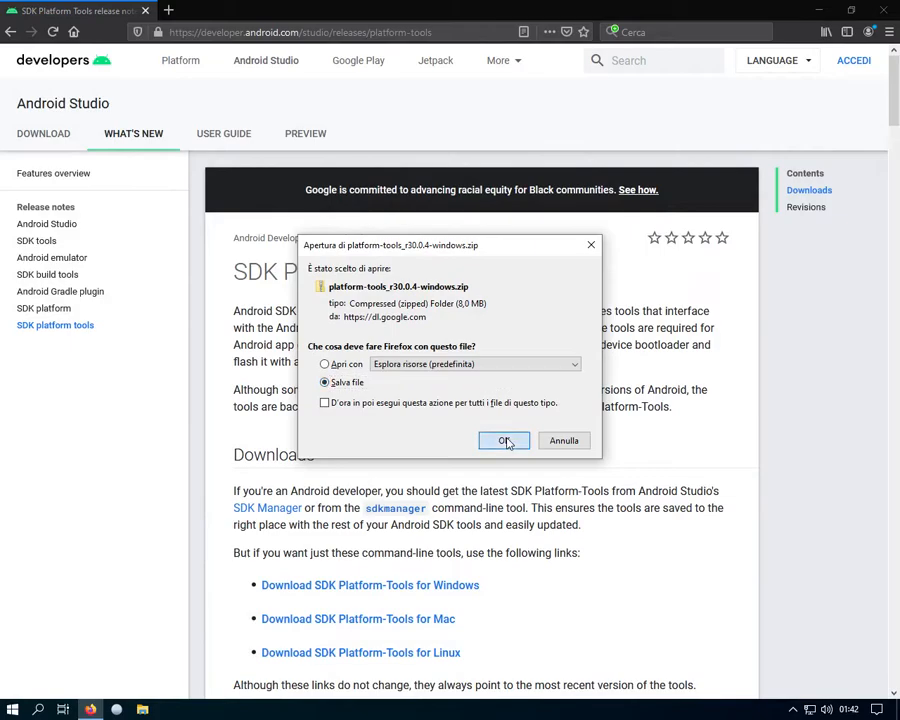
{"action": "left_click", "coordinate": [502, 440]}
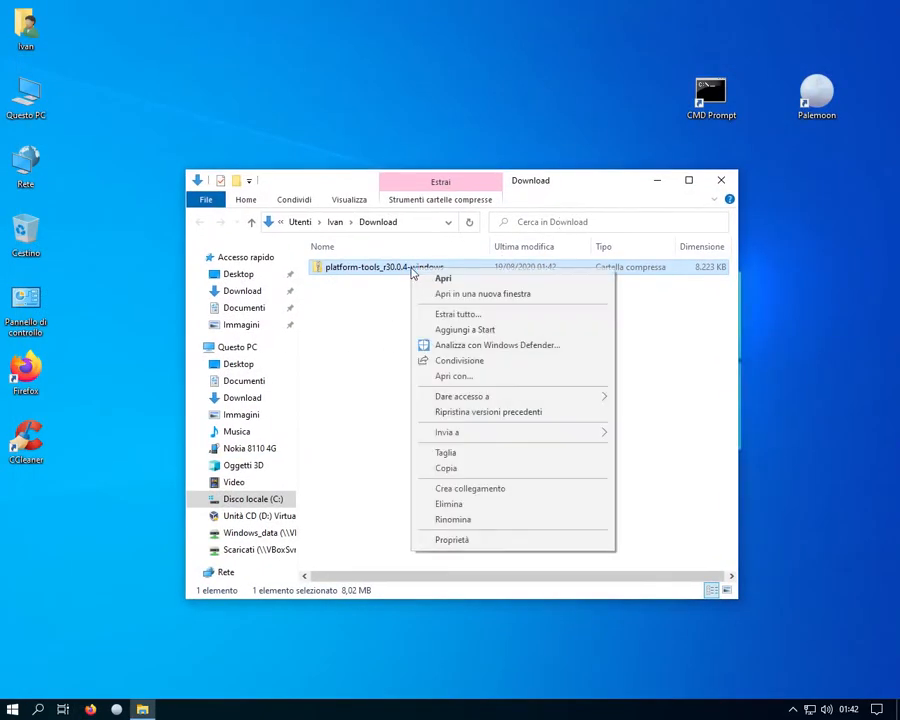
Step: Extract the platform-tools zip into Downloads and open its inner platform-tools folder
{"action": "left_click", "coordinate": [456, 313]}
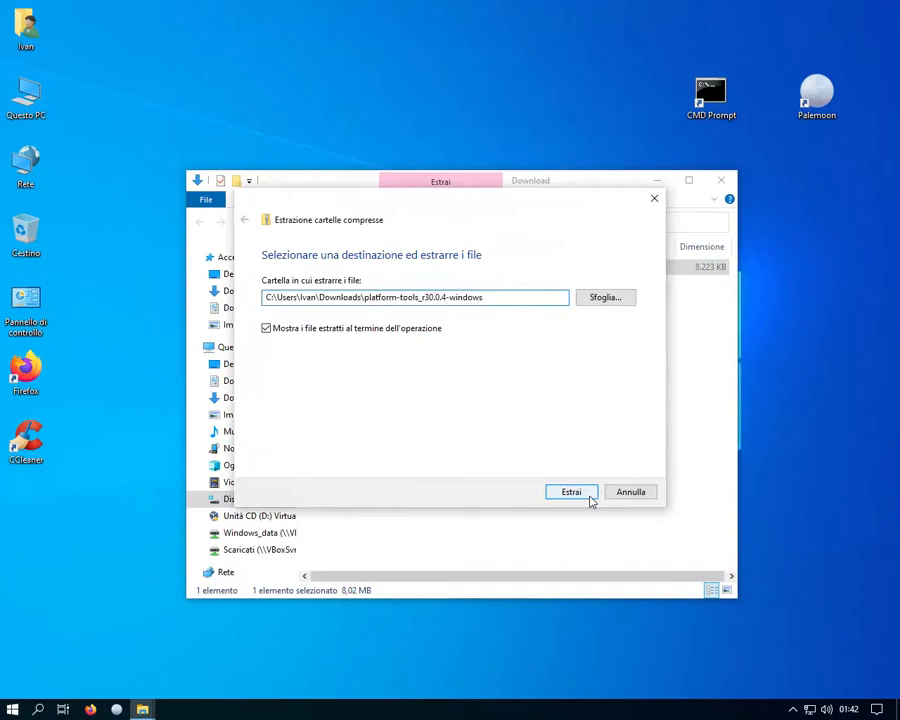
{"action": "left_click", "coordinate": [570, 492]}
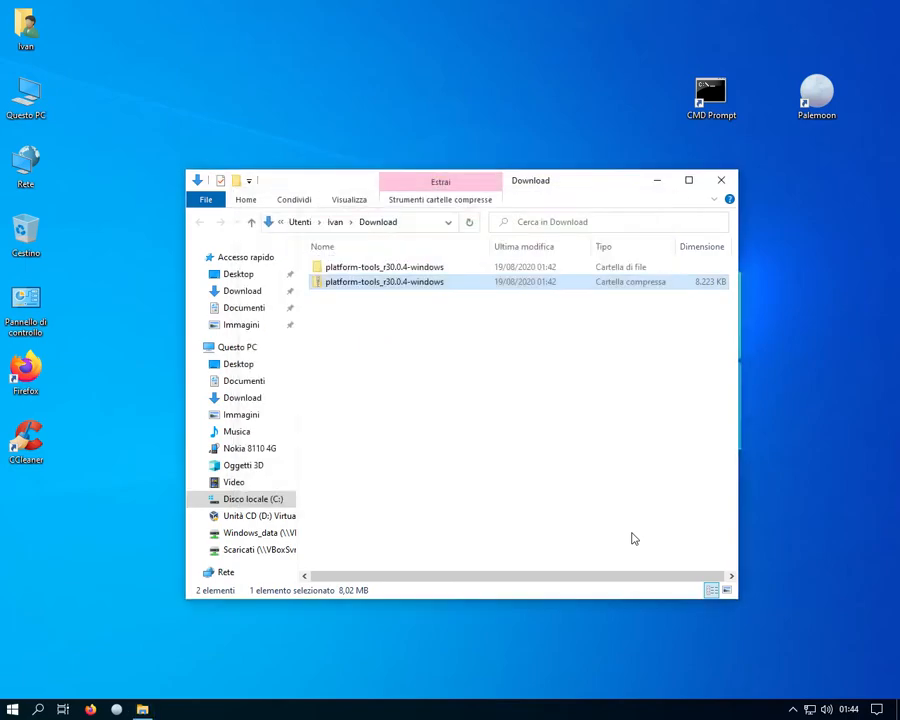
{"action": "double_click", "coordinate": [383, 266]}
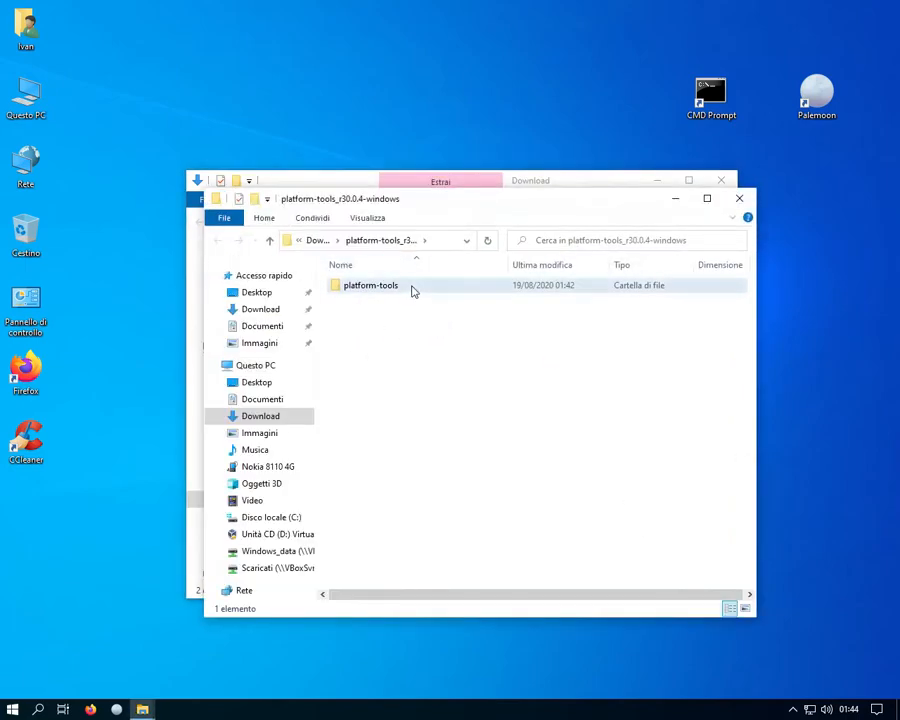
{"action": "double_click", "coordinate": [368, 285]}
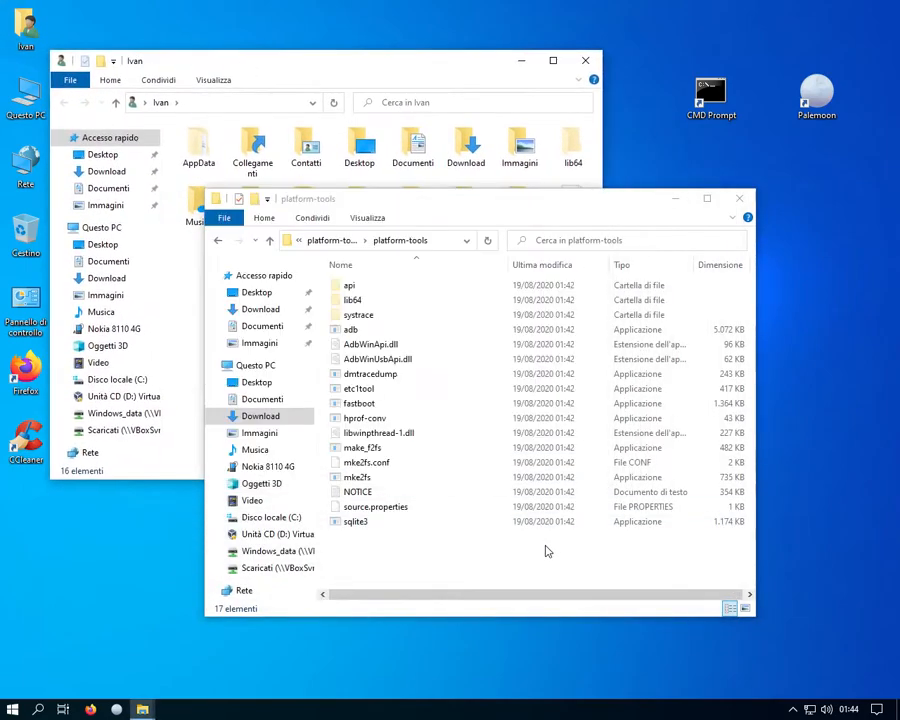
Step: Move all platform-tools files into the home folder and turn hidden items off
{"action": "key", "text": "ctrl+a"}
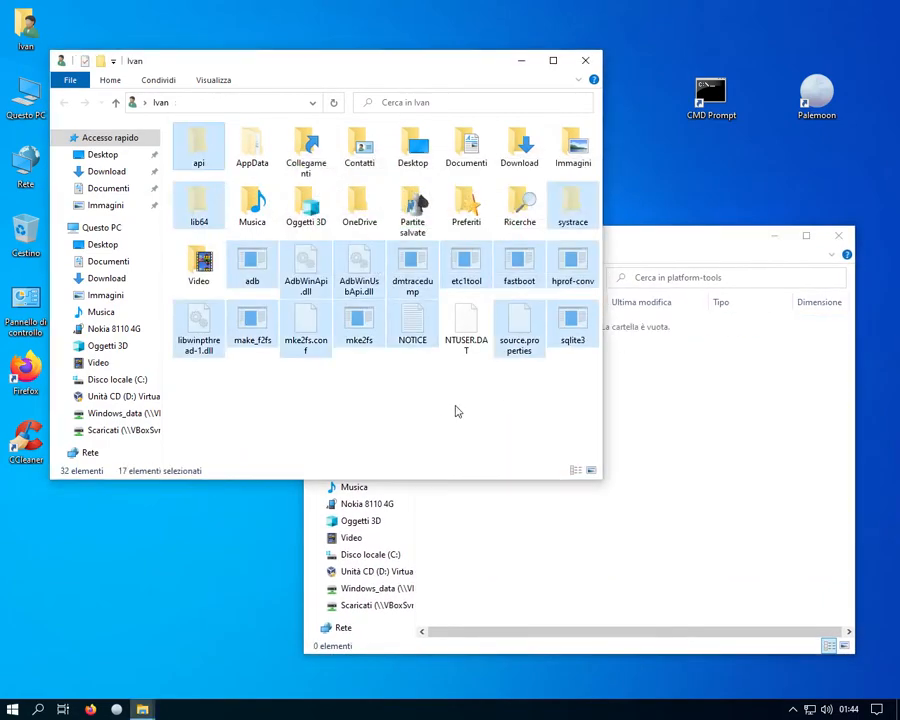
{"action": "left_click", "coordinate": [211, 79]}
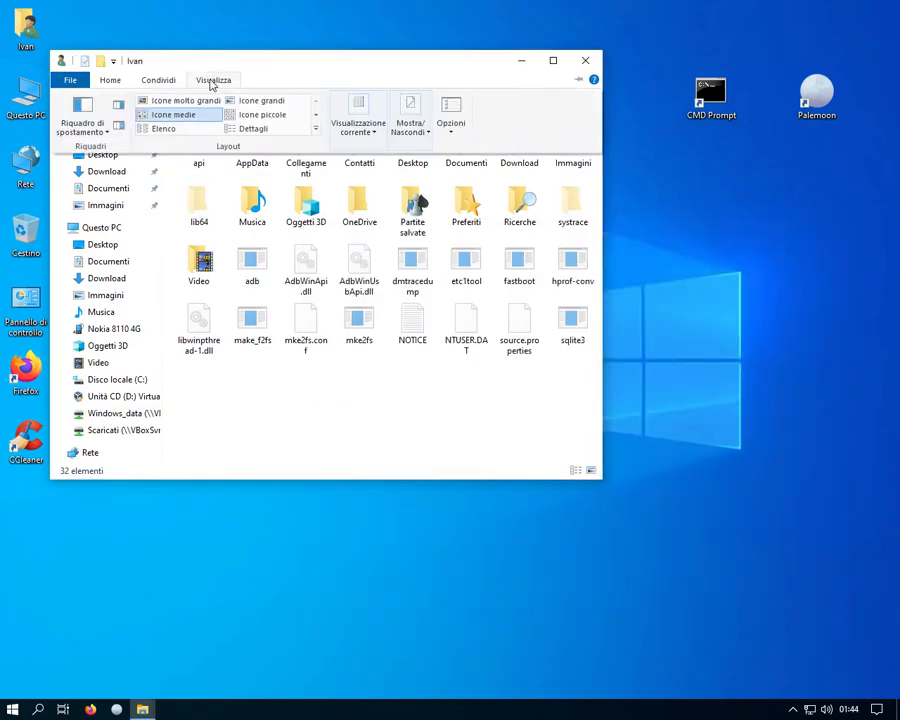
{"action": "left_click", "coordinate": [357, 115]}
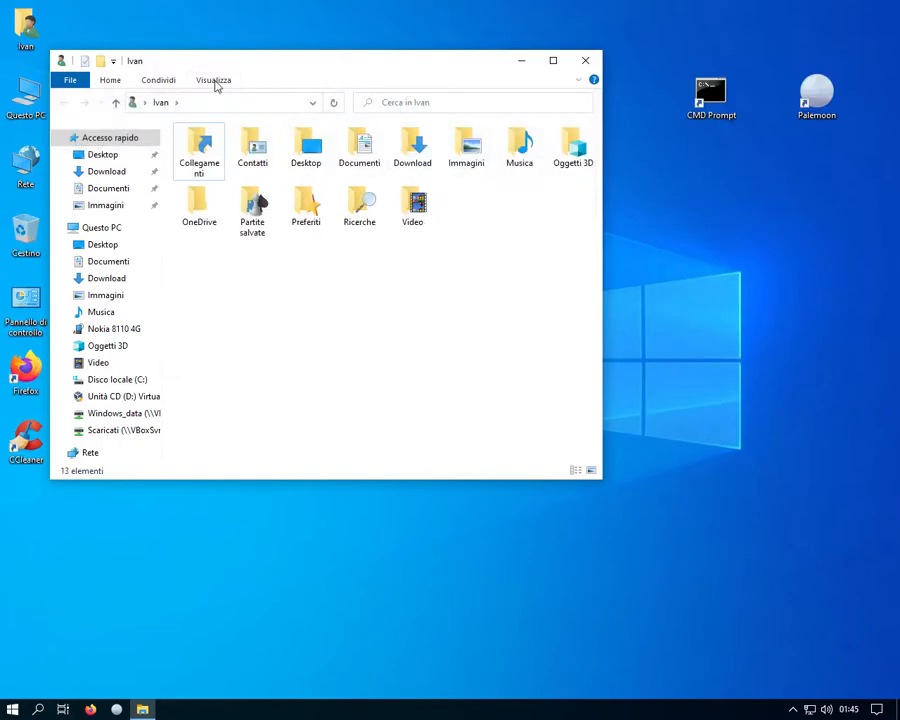
{"action": "left_click", "coordinate": [211, 80]}
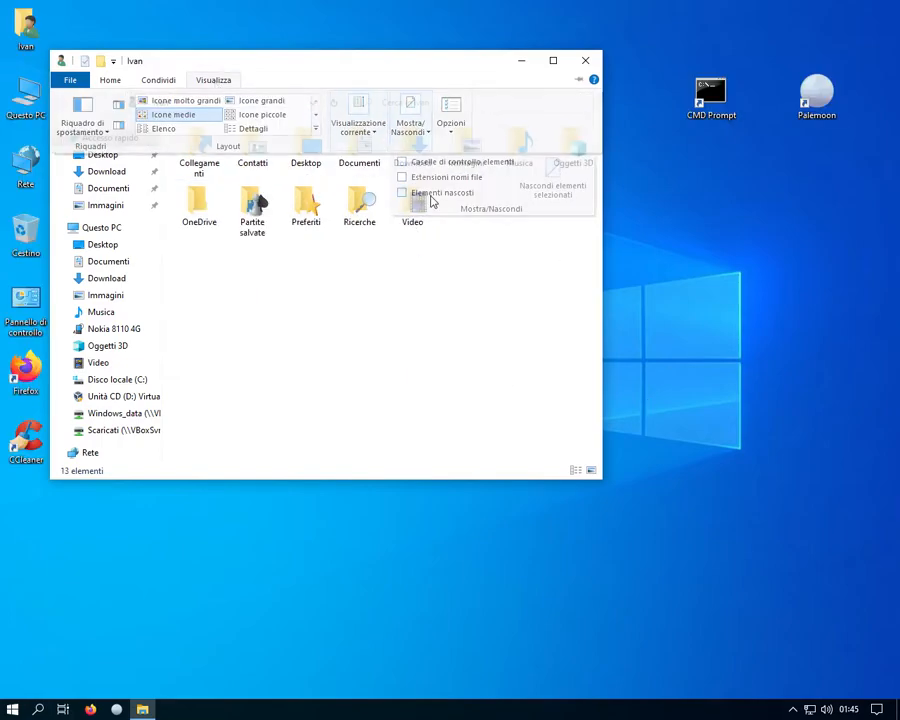
{"action": "left_click", "coordinate": [397, 192]}
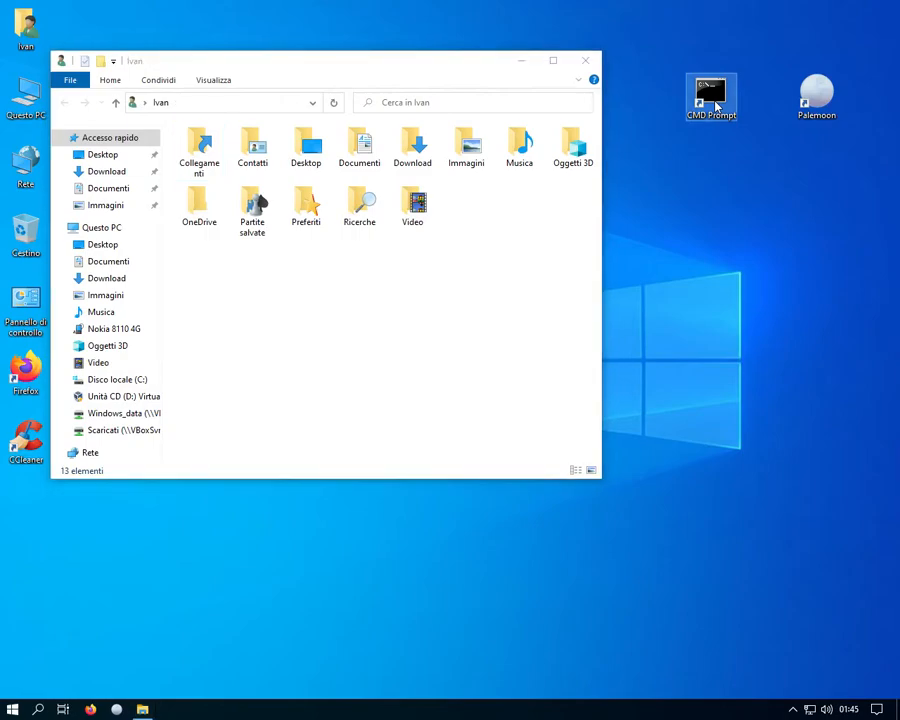
{"action": "double_click", "coordinate": [713, 90]}
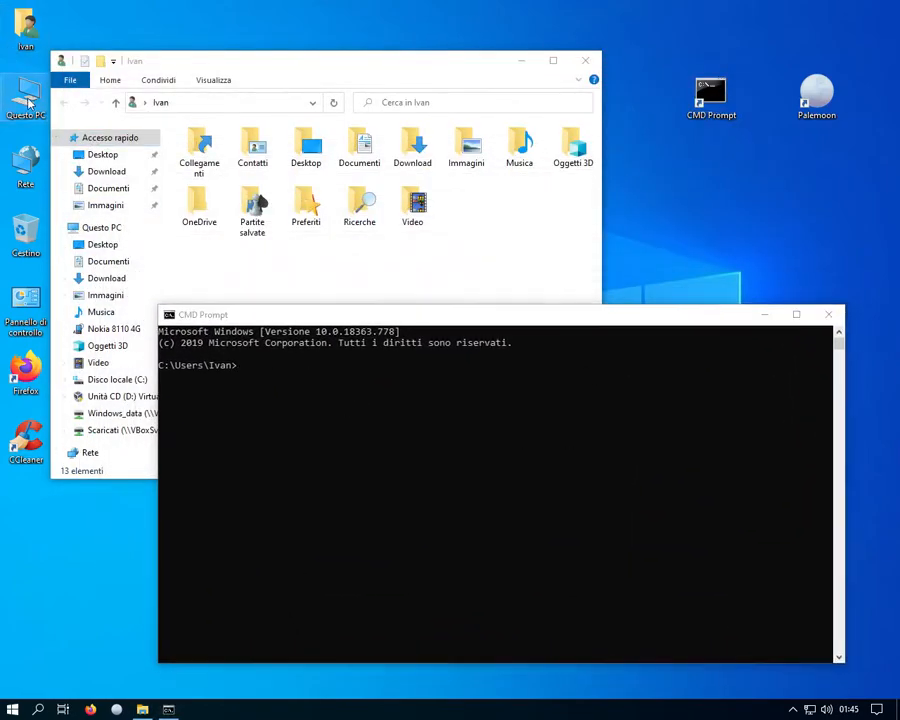
Step: Run 'adb devices' to confirm the phone, then 'adb pull /system/b2g/webapps'
{"action": "left_click", "coordinate": [26, 97]}
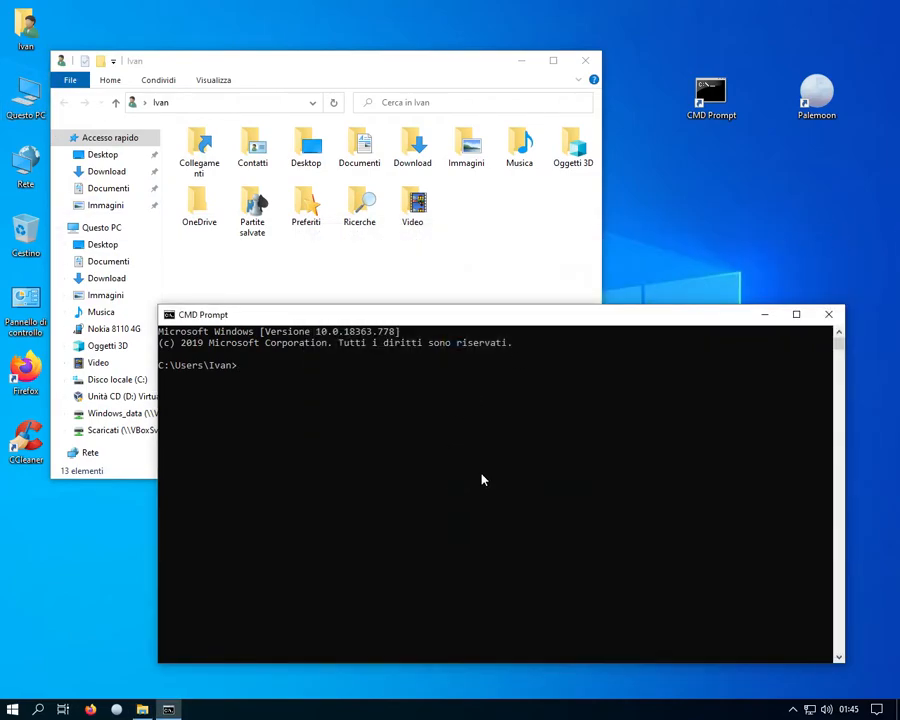
{"action": "type", "text": "adb devices"}
{"action": "type", "text": "adb pull /system/b2g"}
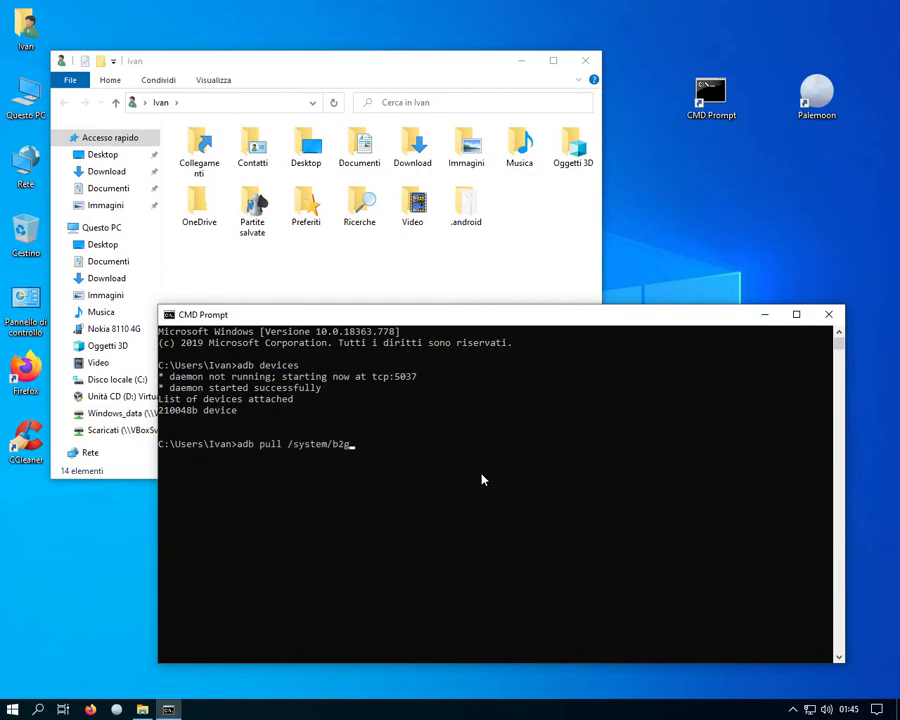
{"action": "type", "text": "webapps"}
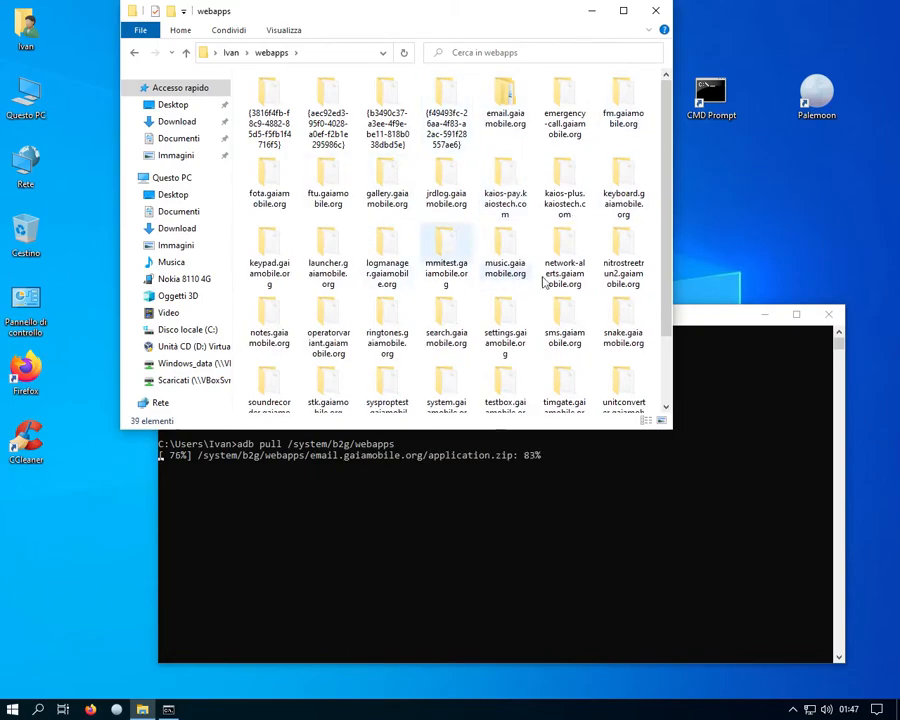
Step: Show the pulled webapps folders as large icons and scroll to snake.gaiamobile.org
{"action": "left_click", "coordinate": [287, 30]}
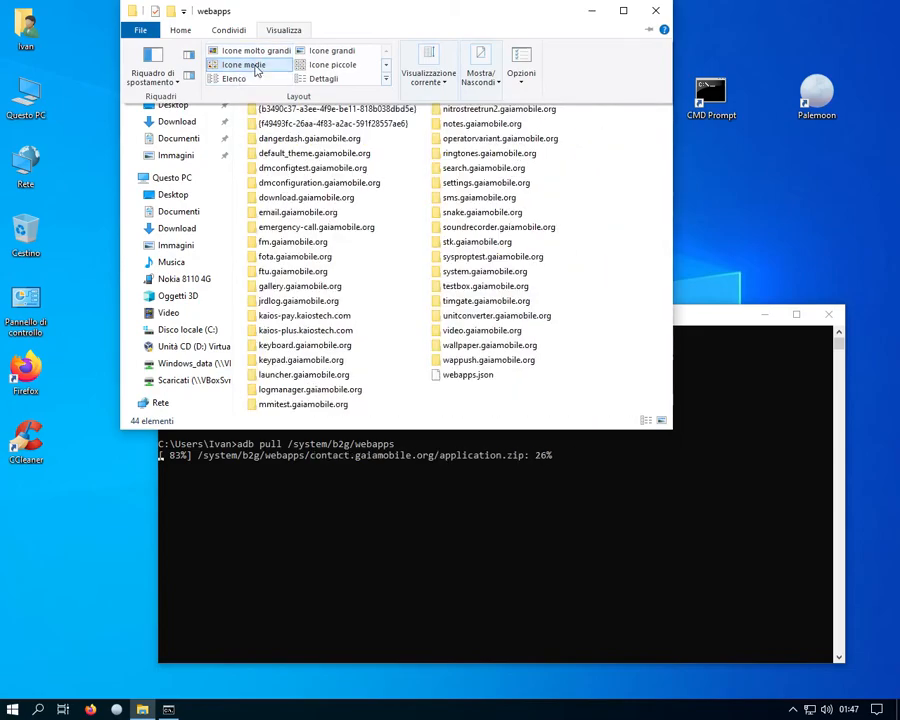
{"action": "left_click", "coordinate": [246, 64]}
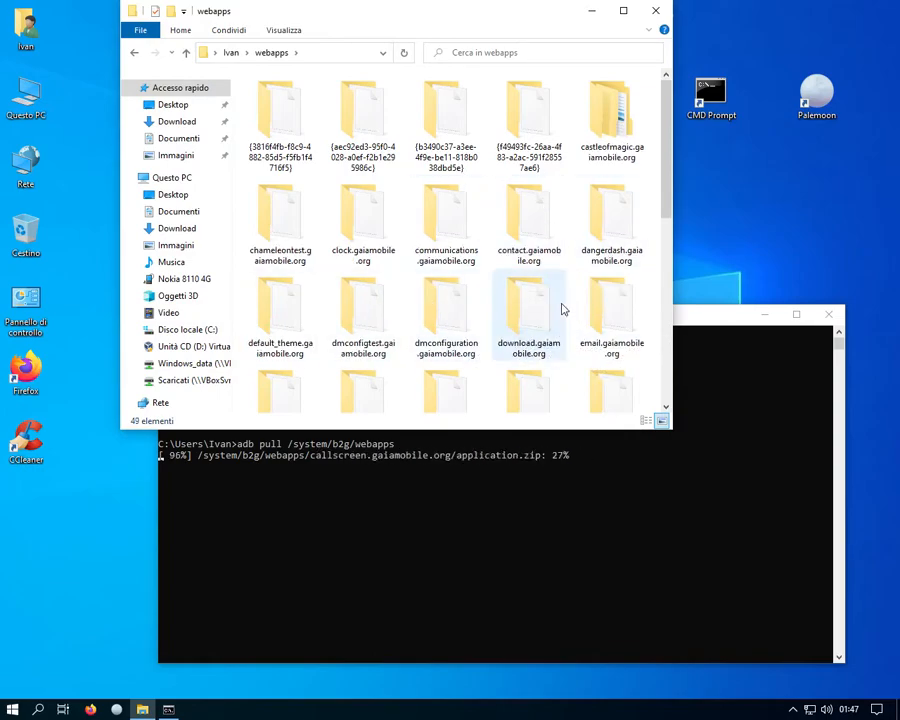
{"action": "scroll", "scroll_direction": "down", "scroll_amount": 3}
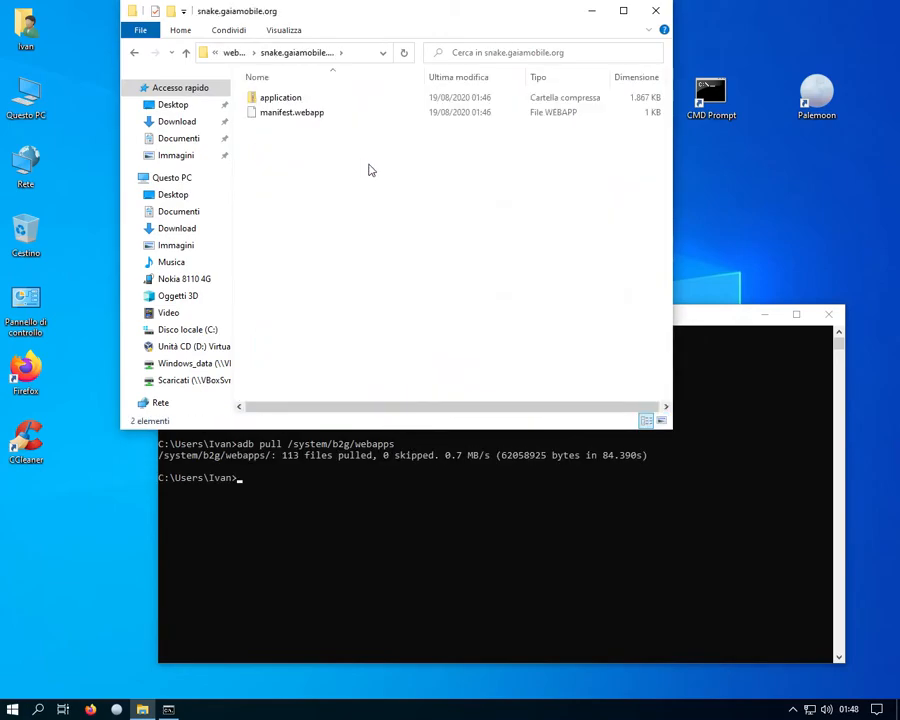
Step: Open the snake app's application archive and display its 32 items as large icons
{"action": "double_click", "coordinate": [281, 97]}
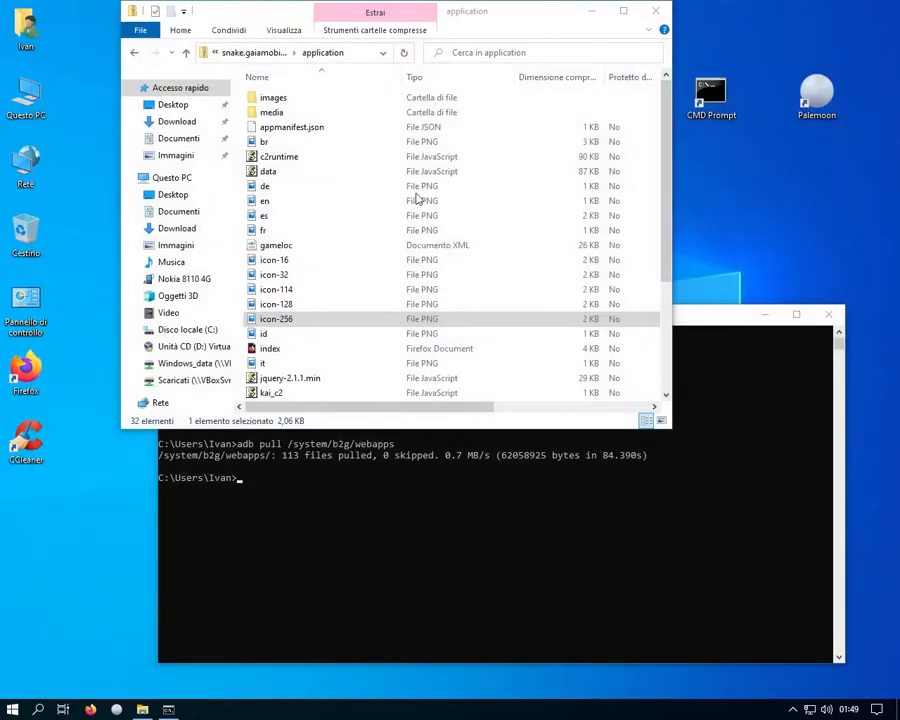
{"action": "left_click", "coordinate": [283, 31]}
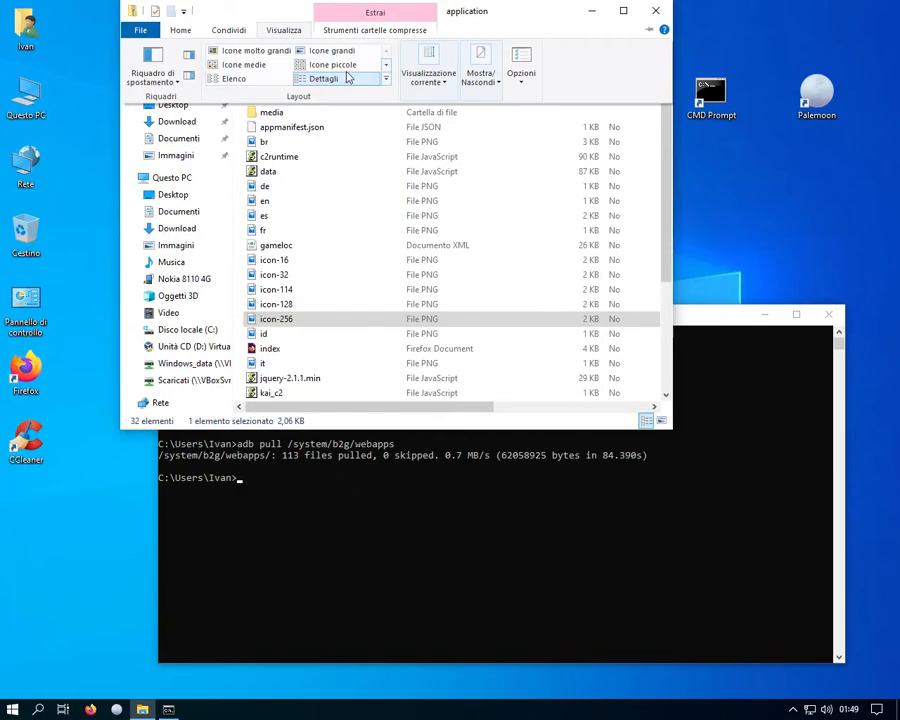
{"action": "left_click", "coordinate": [328, 50]}
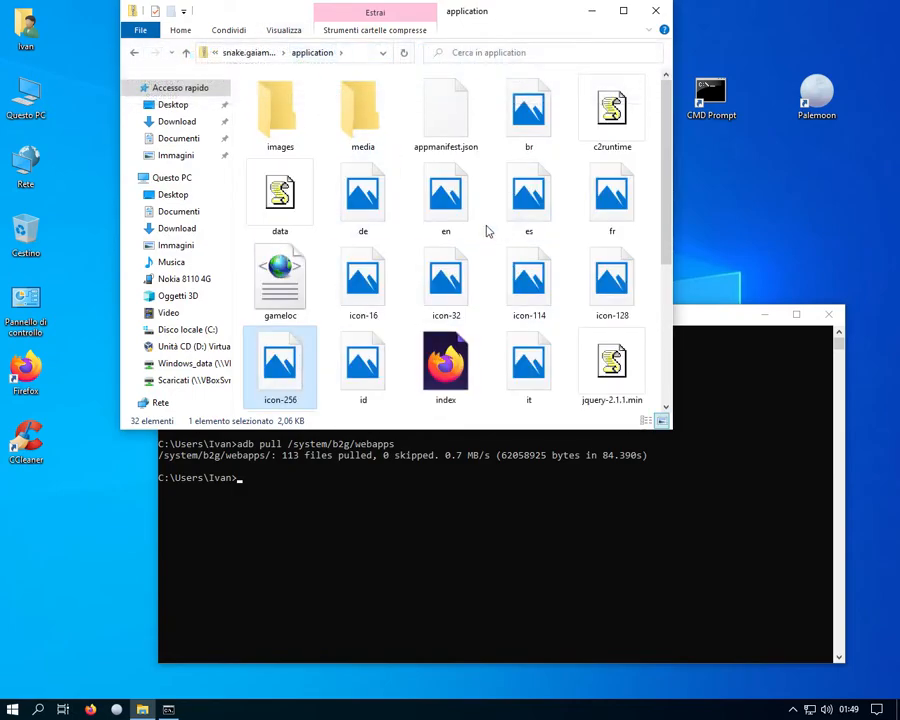